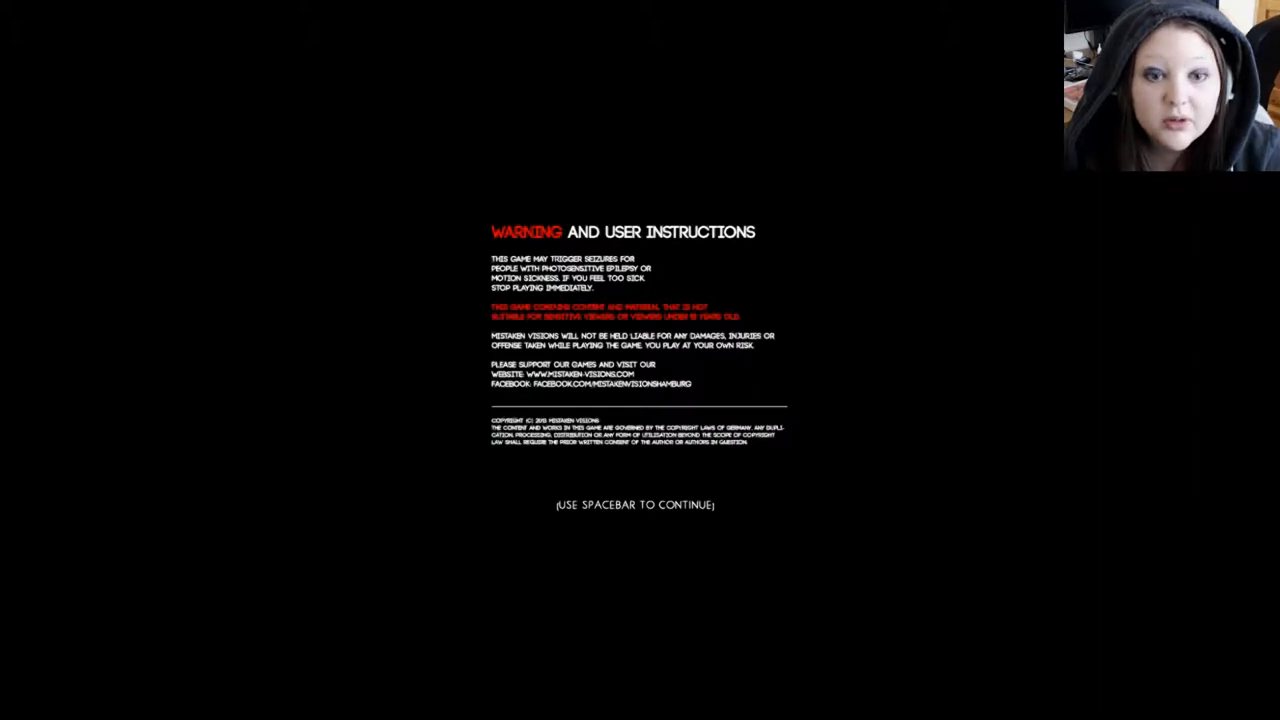
# Continue past the seizure warning to the controls and foreword page
pyautogui.press('space')
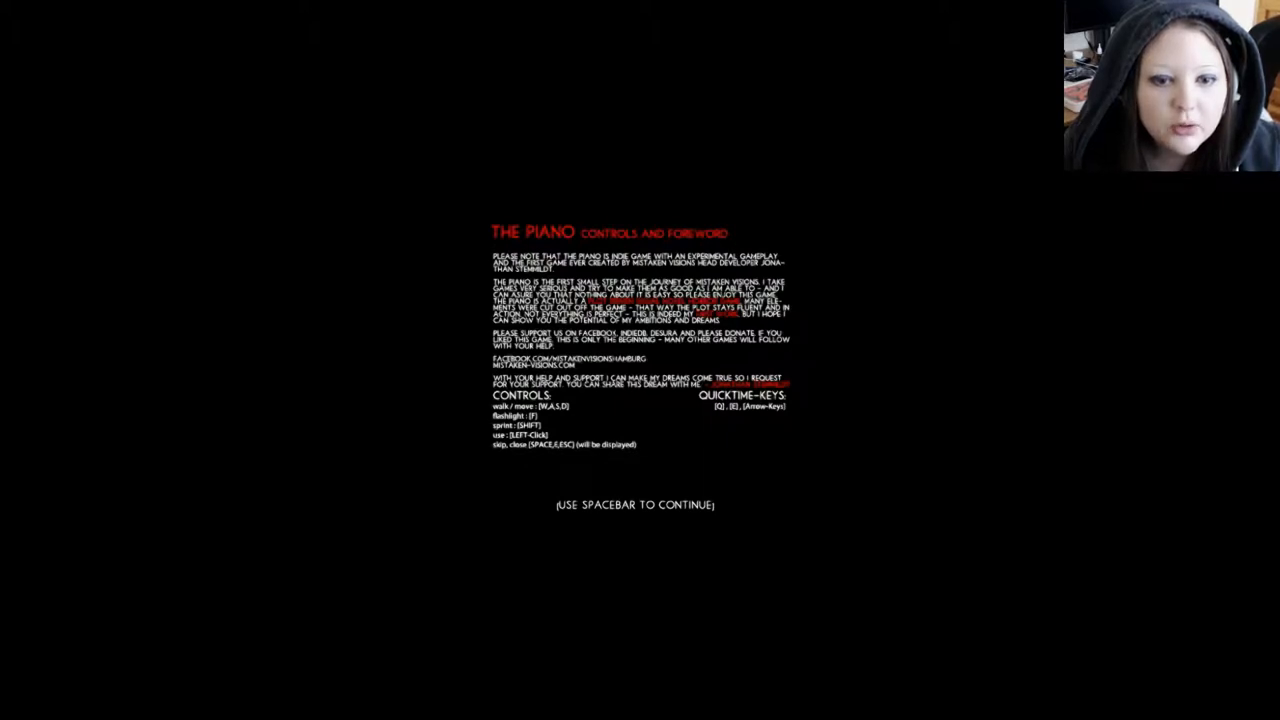
# Continue past the foreword to the main menu over the piano hall
pyautogui.press('space')
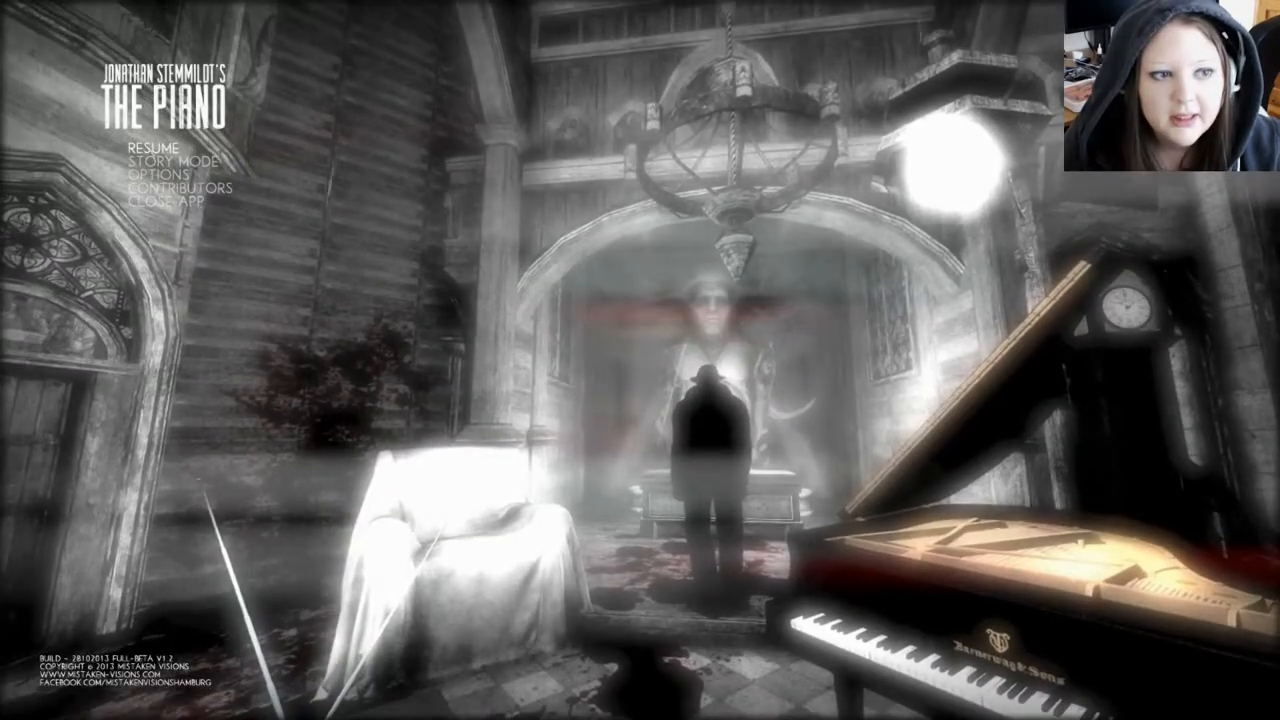
# Start story mode and pick up the photograph lying on the bloodstained floor
pyautogui.click(170, 160)
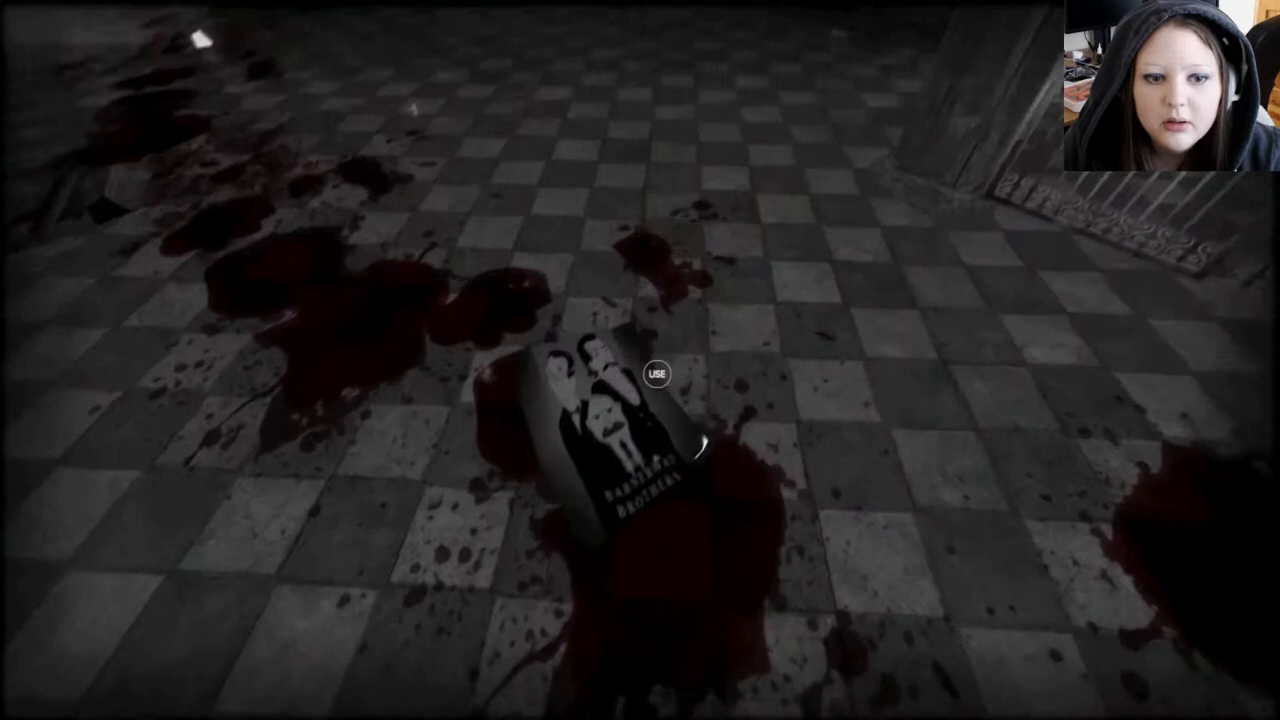
pyautogui.click(656, 372)
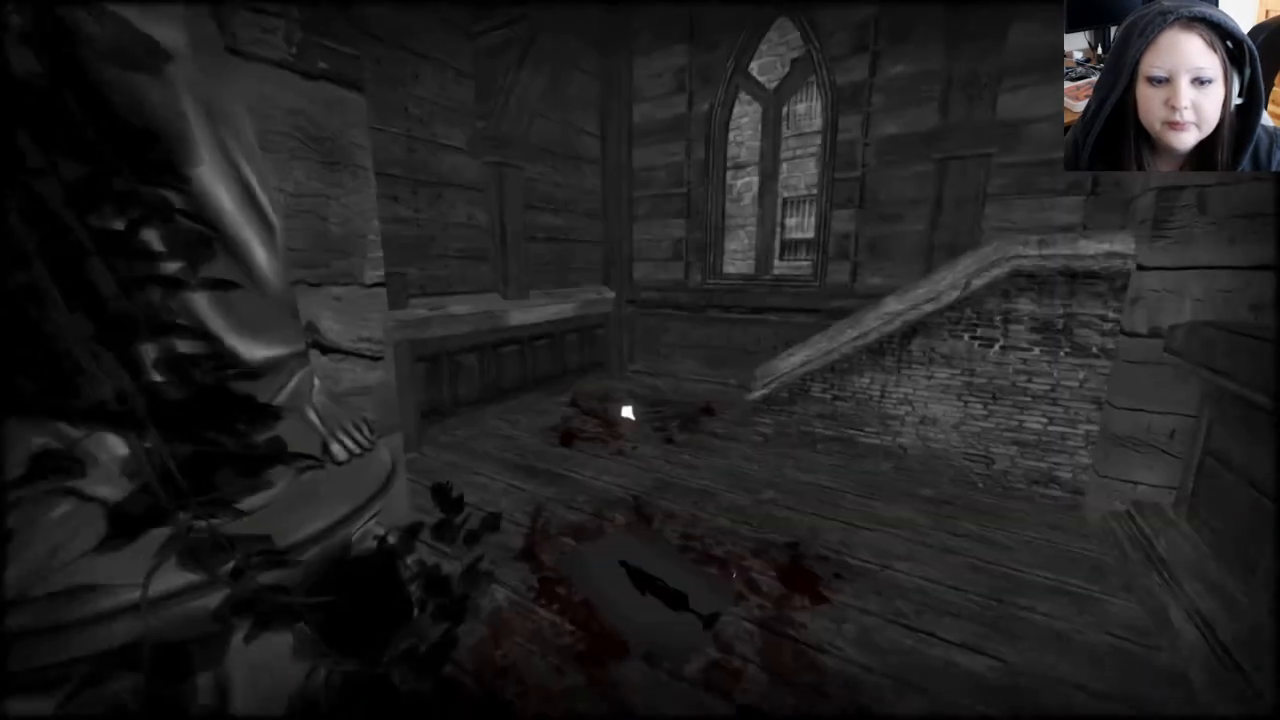
pyautogui.moveTo(640, 500)
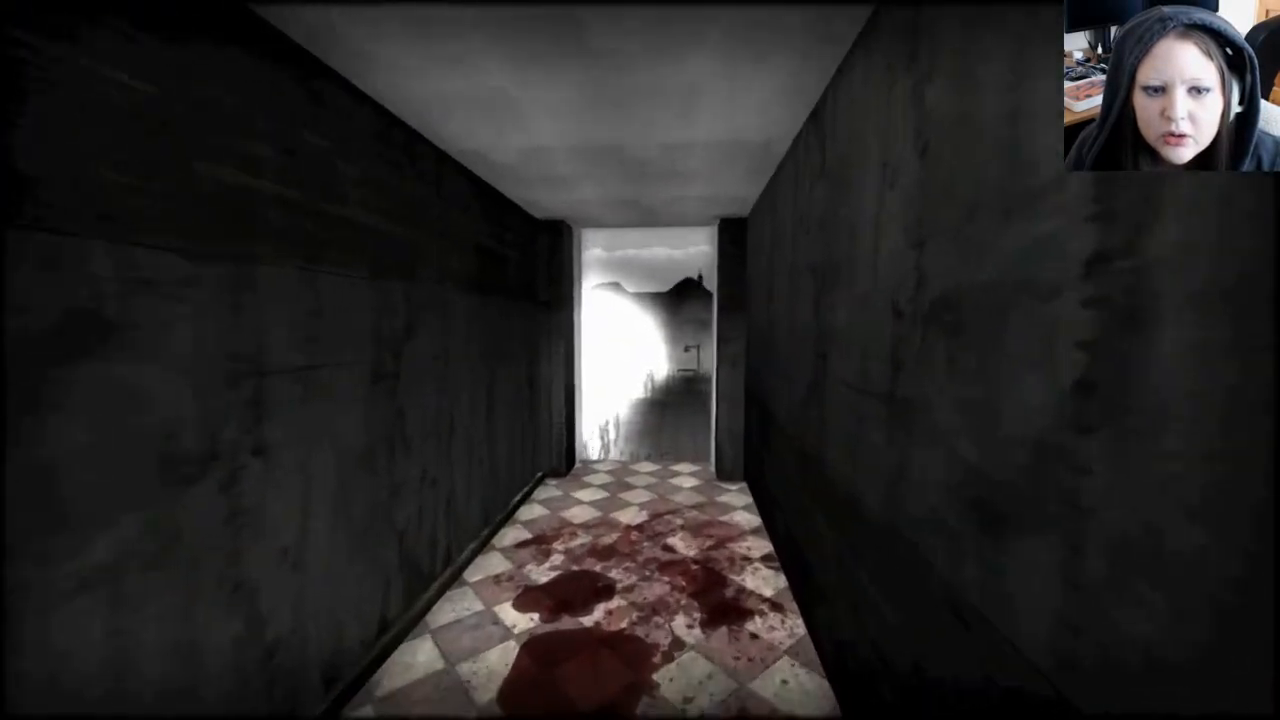
# Walk forward down the corridor to the glowing doorway onto the foggy street
pyautogui.press('w')
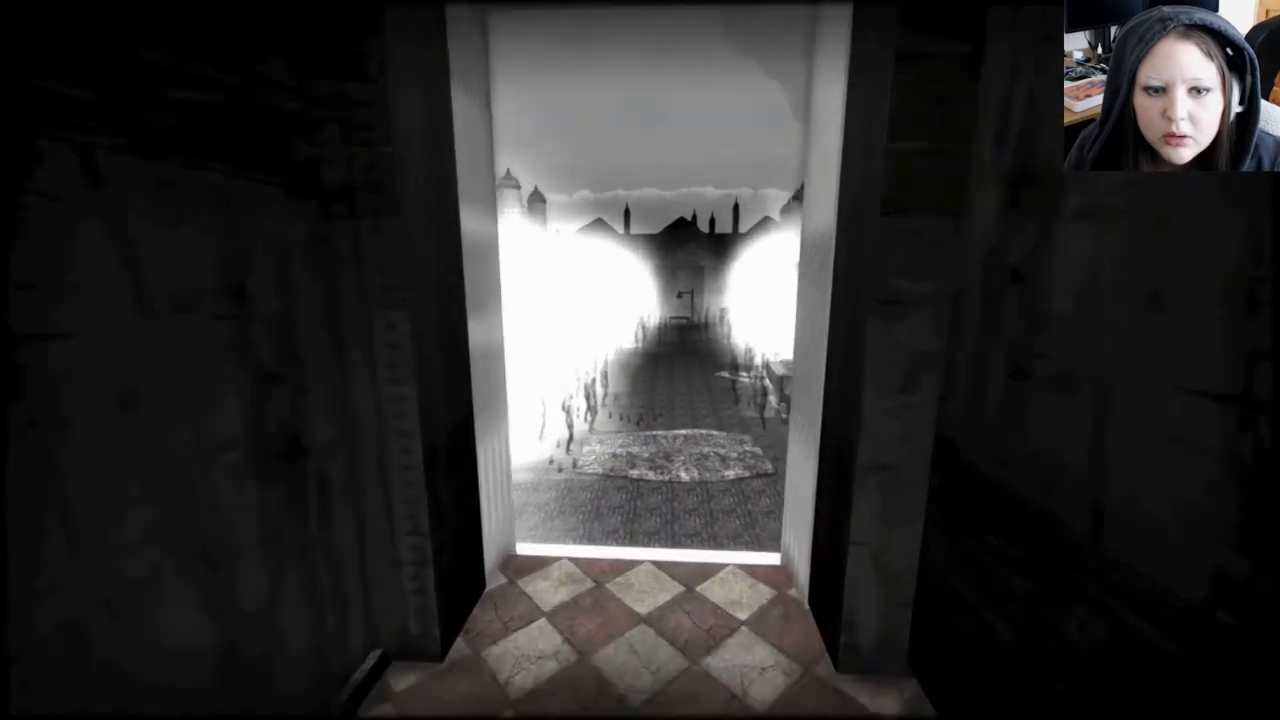